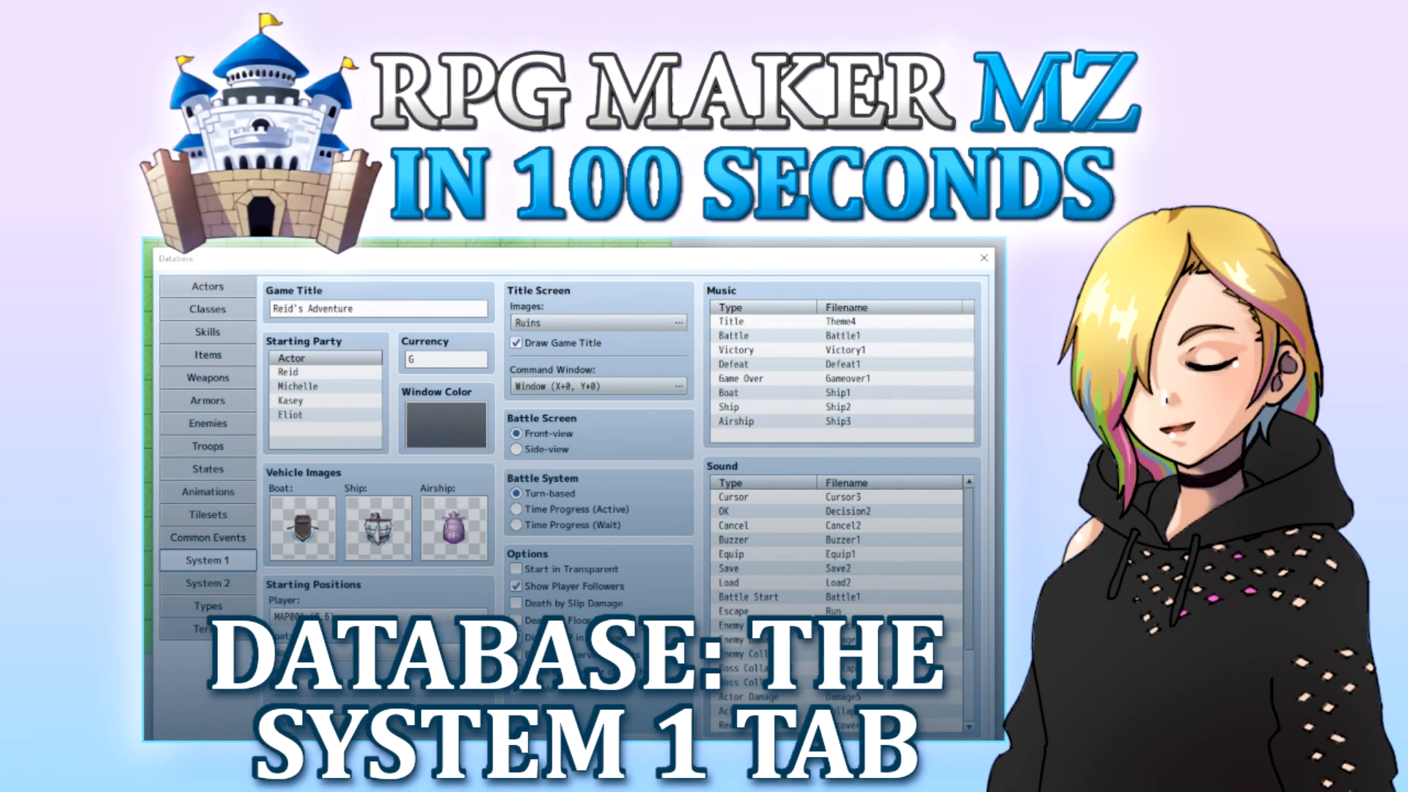
Open the Tools menu to reach the Database entry
click(224, 25)
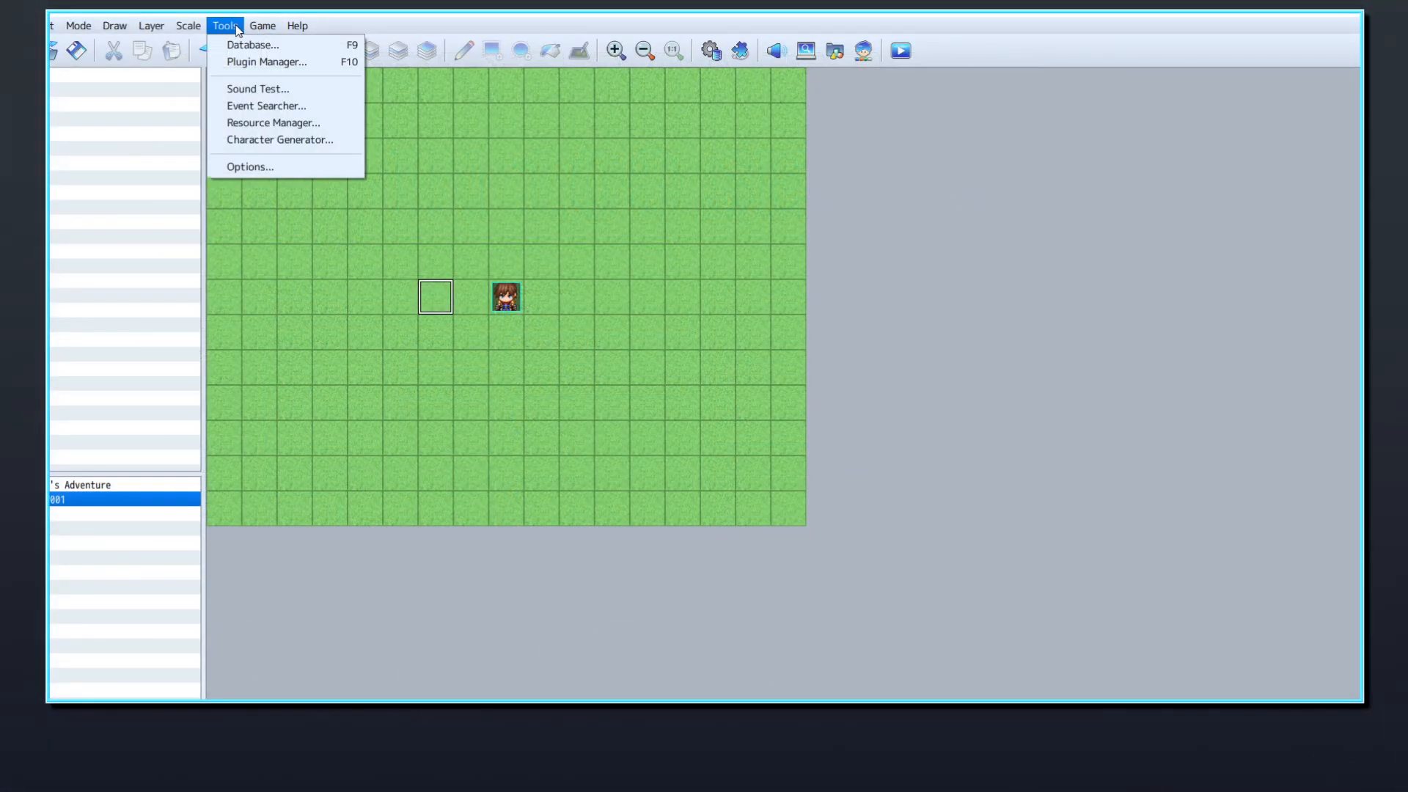
Open the Database and retitle the game 'Reid's Adventure - The Sequel'
click(252, 44)
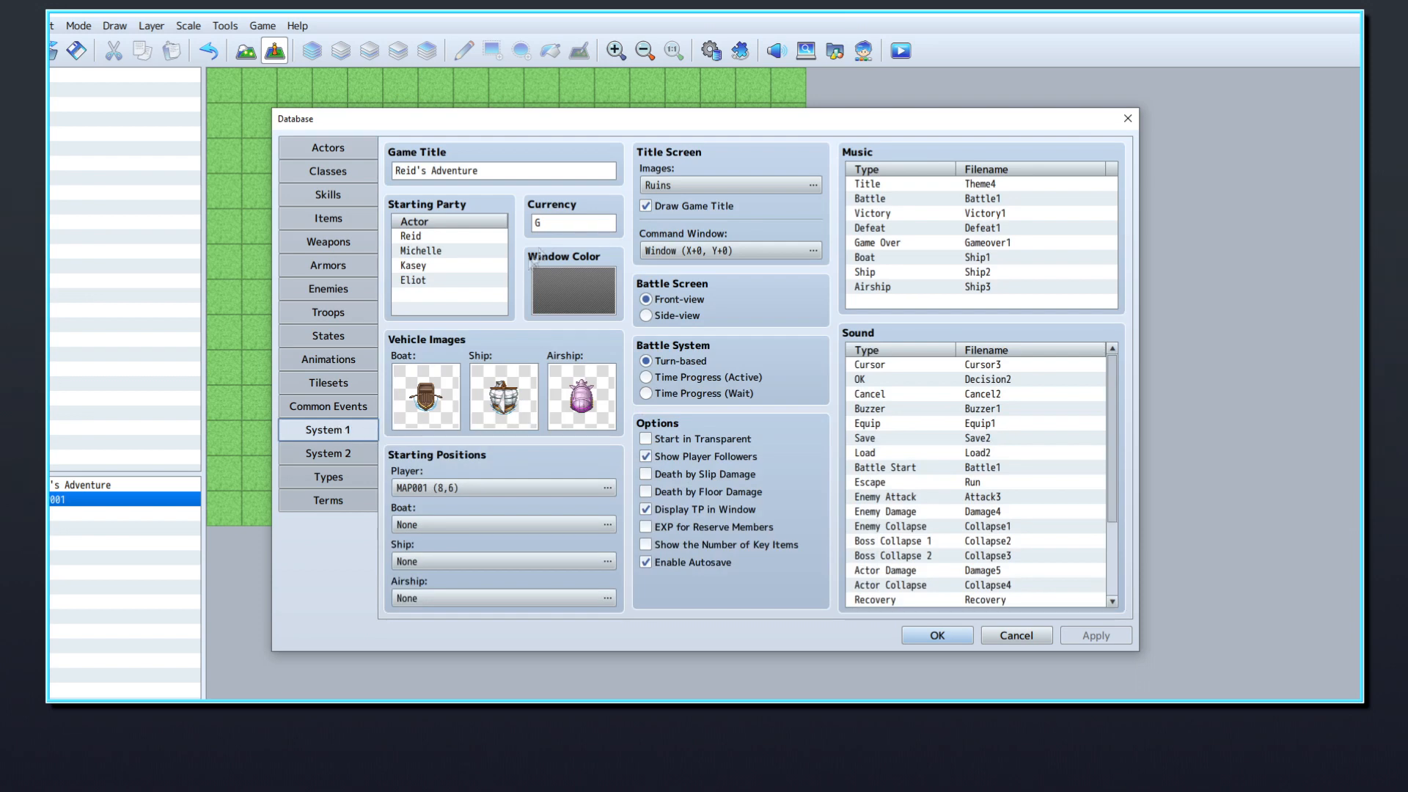
click(501, 171)
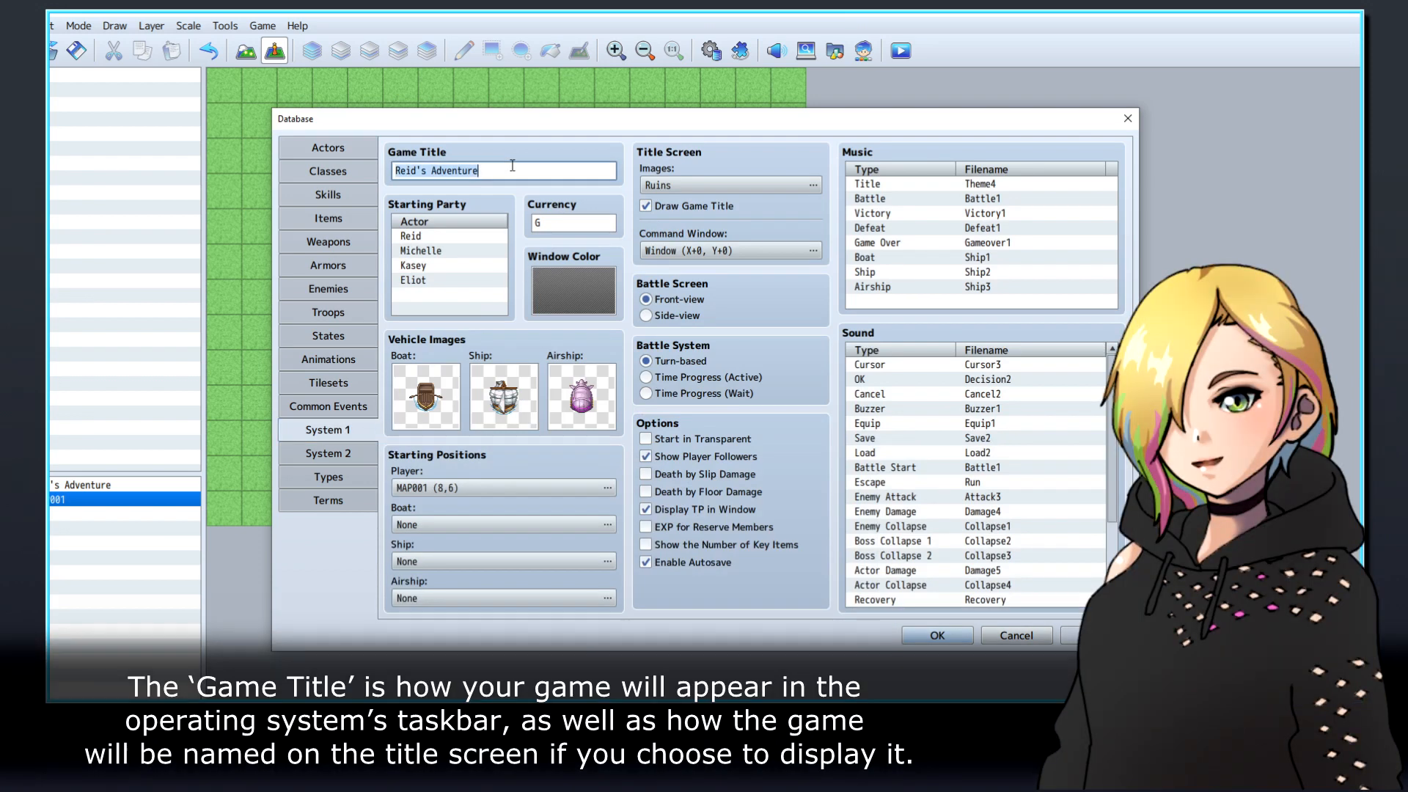
text(- T)
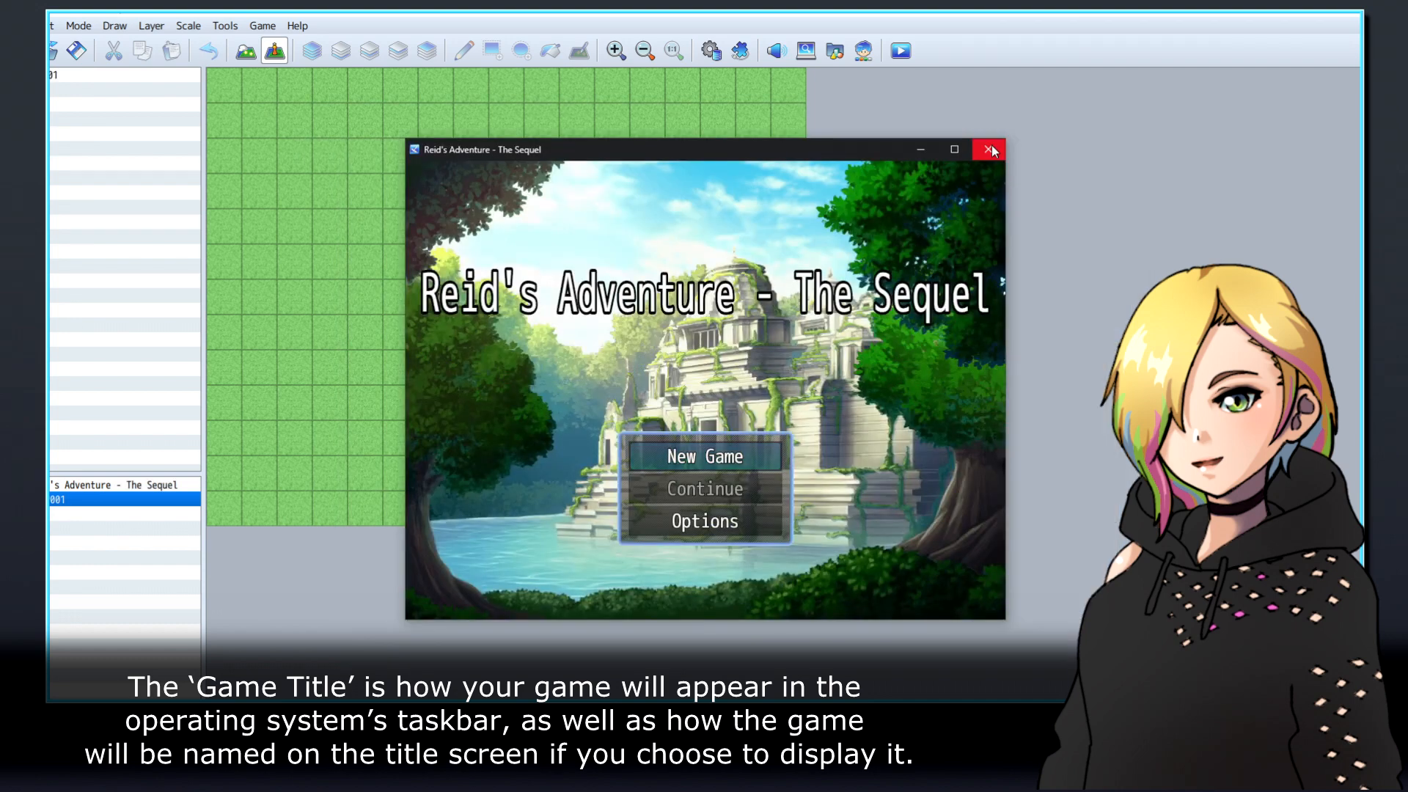
click(988, 149)
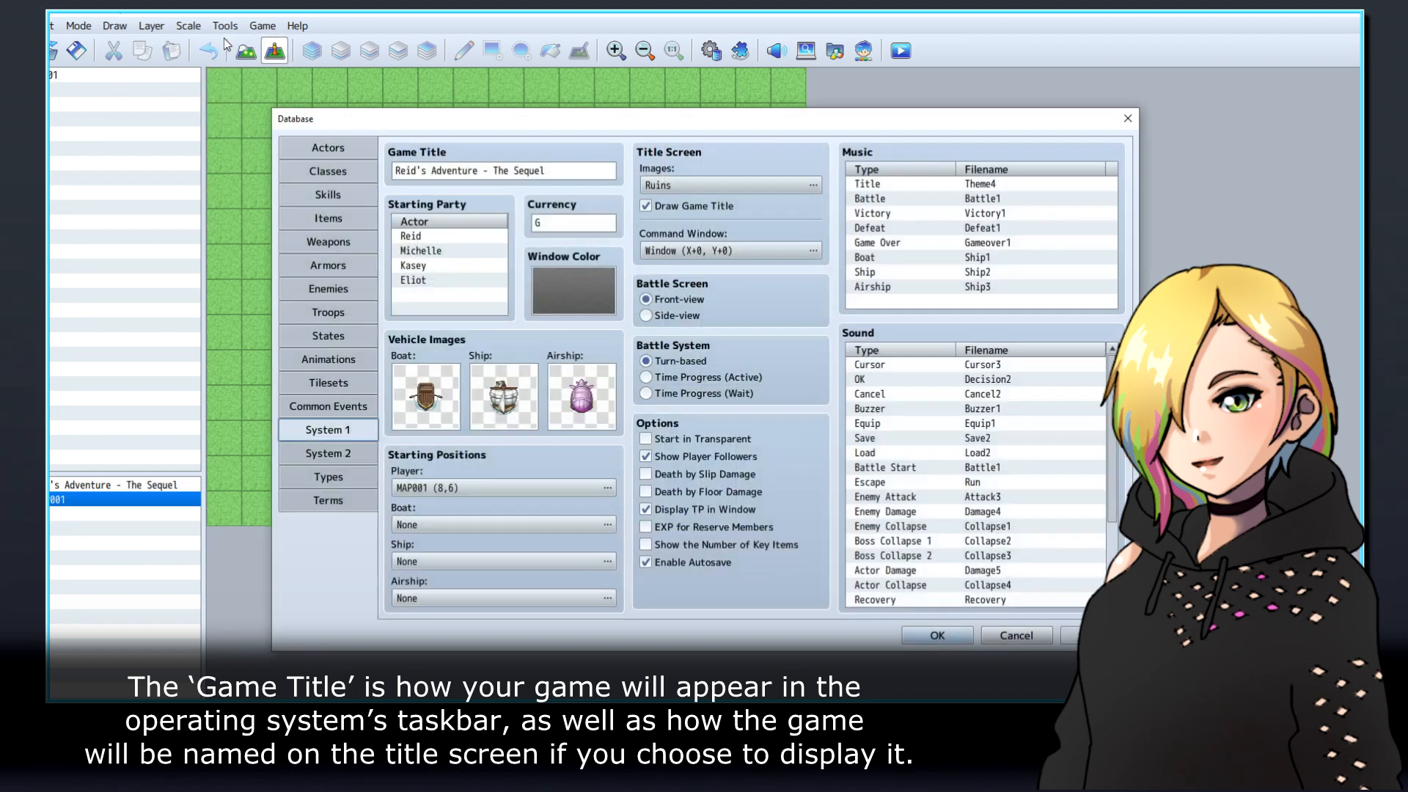
Edit the starting party to Reid, Kasey and Gale, replacing Eliot with Kasey
click(440, 235)
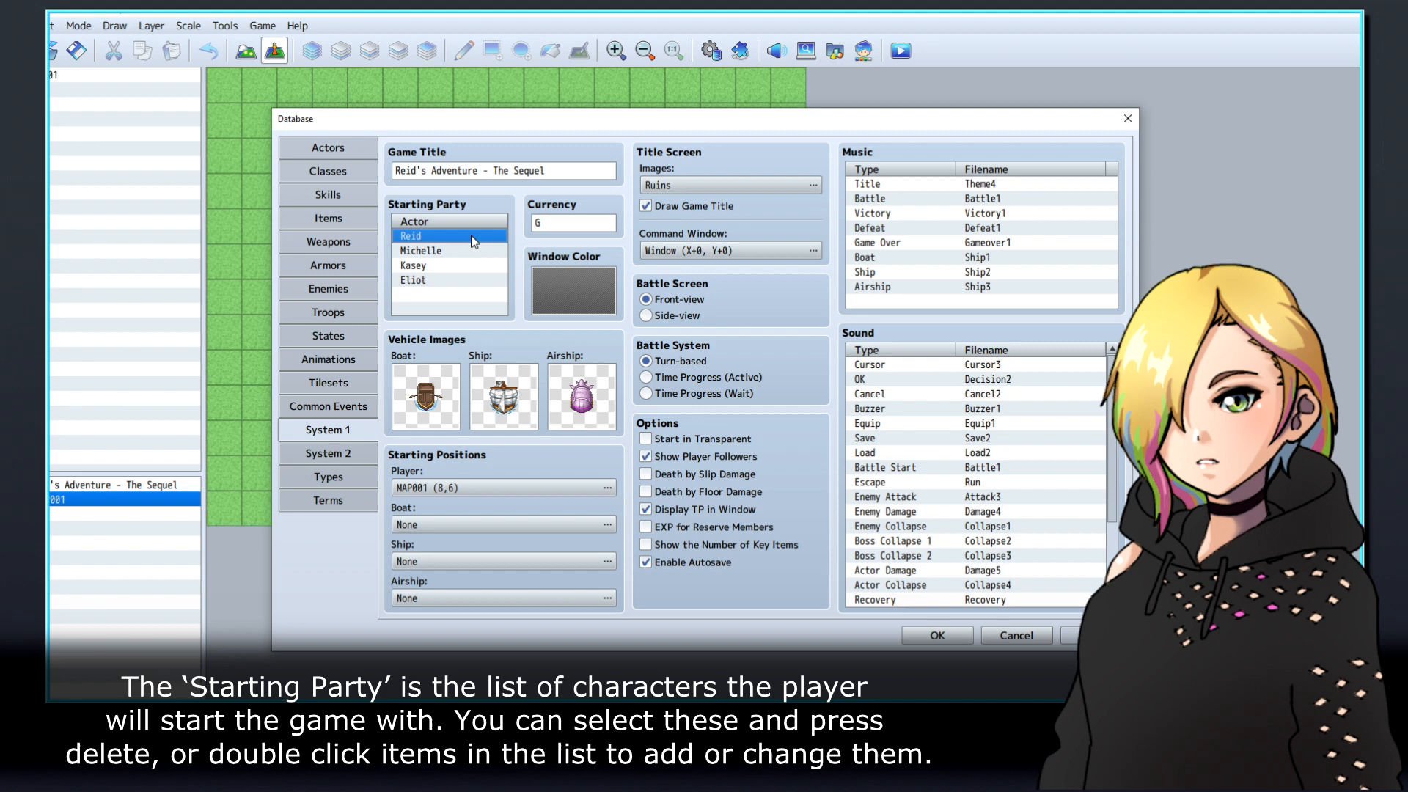
click(419, 250)
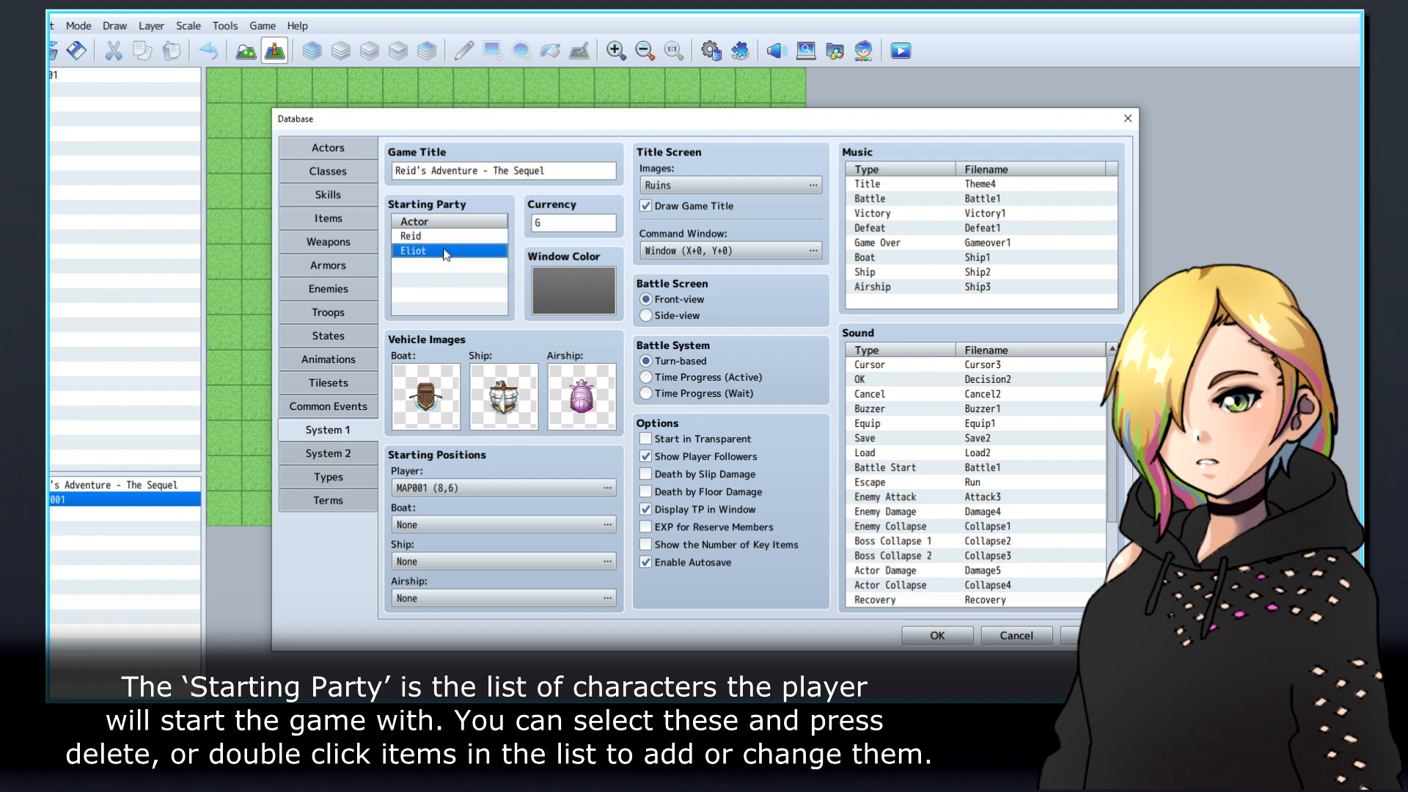
double_click(440, 249)
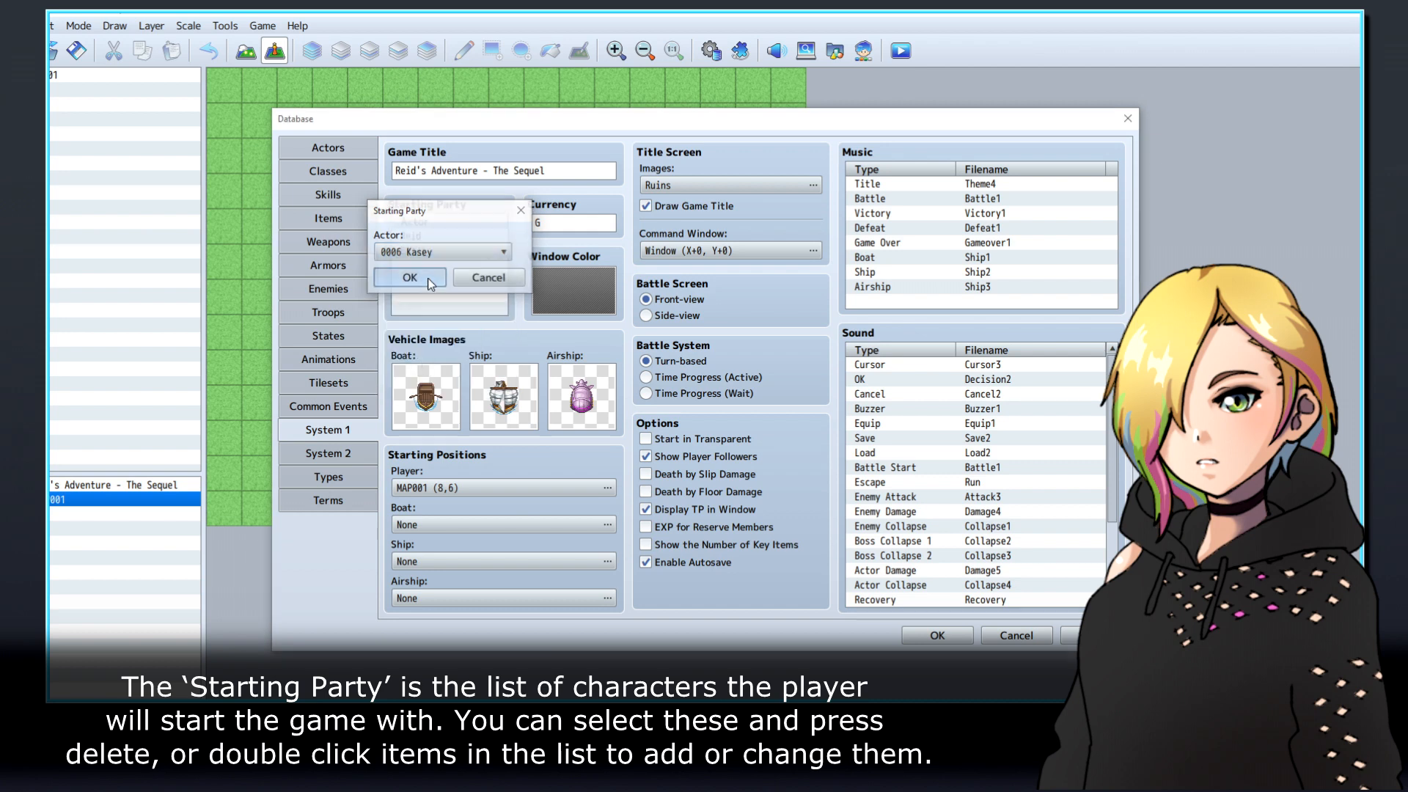
click(409, 276)
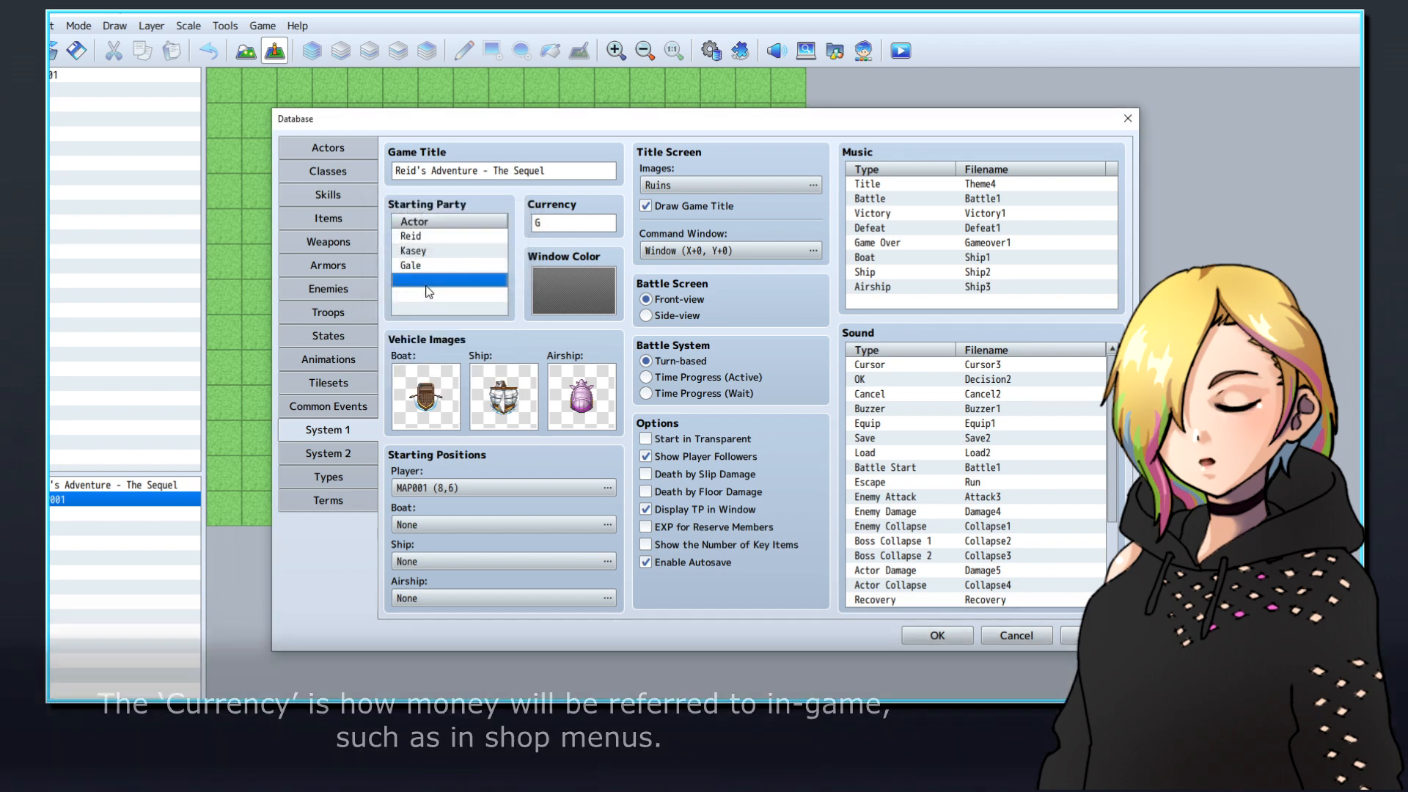
Name the currency Gold and tint the window color teal by lowering red and raising green
click(573, 223)
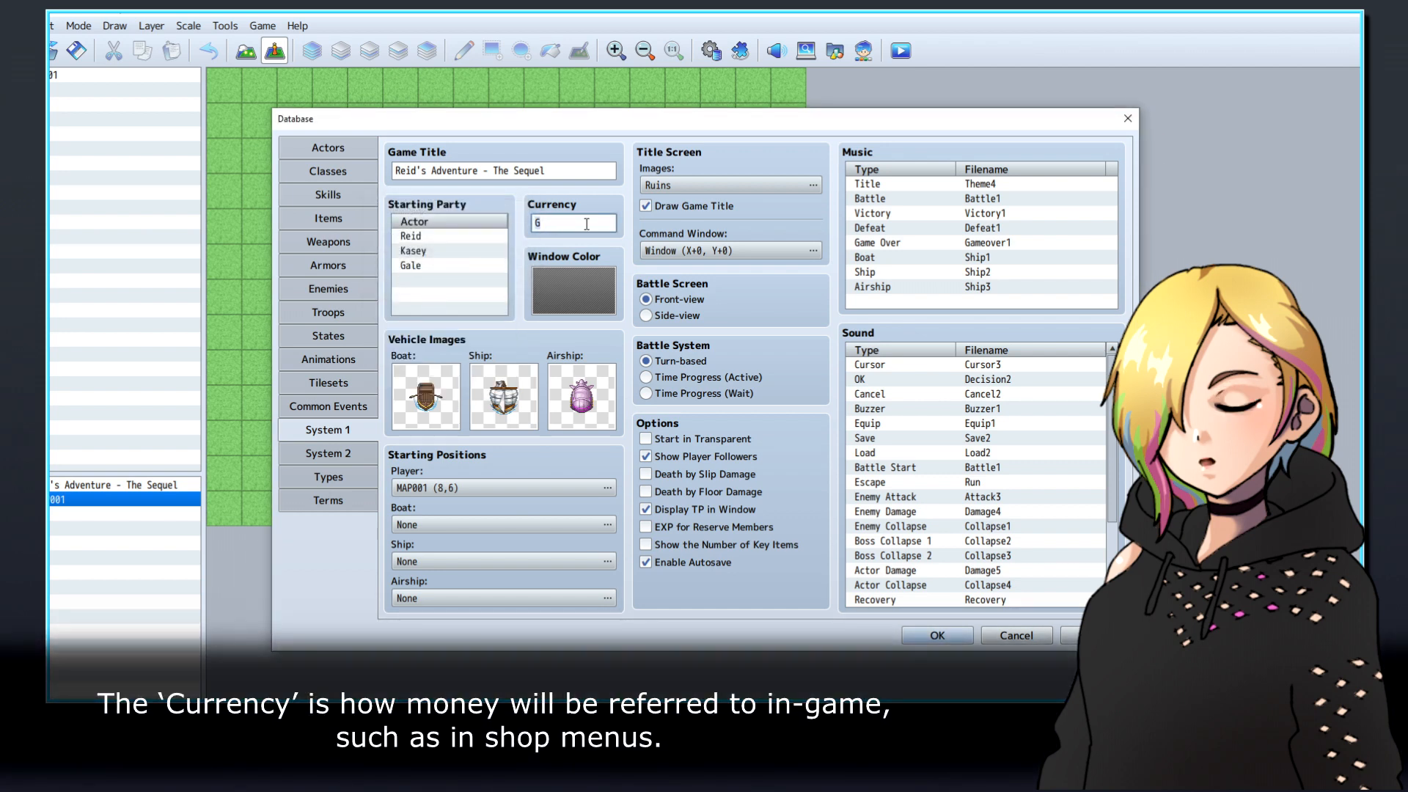
text(old)
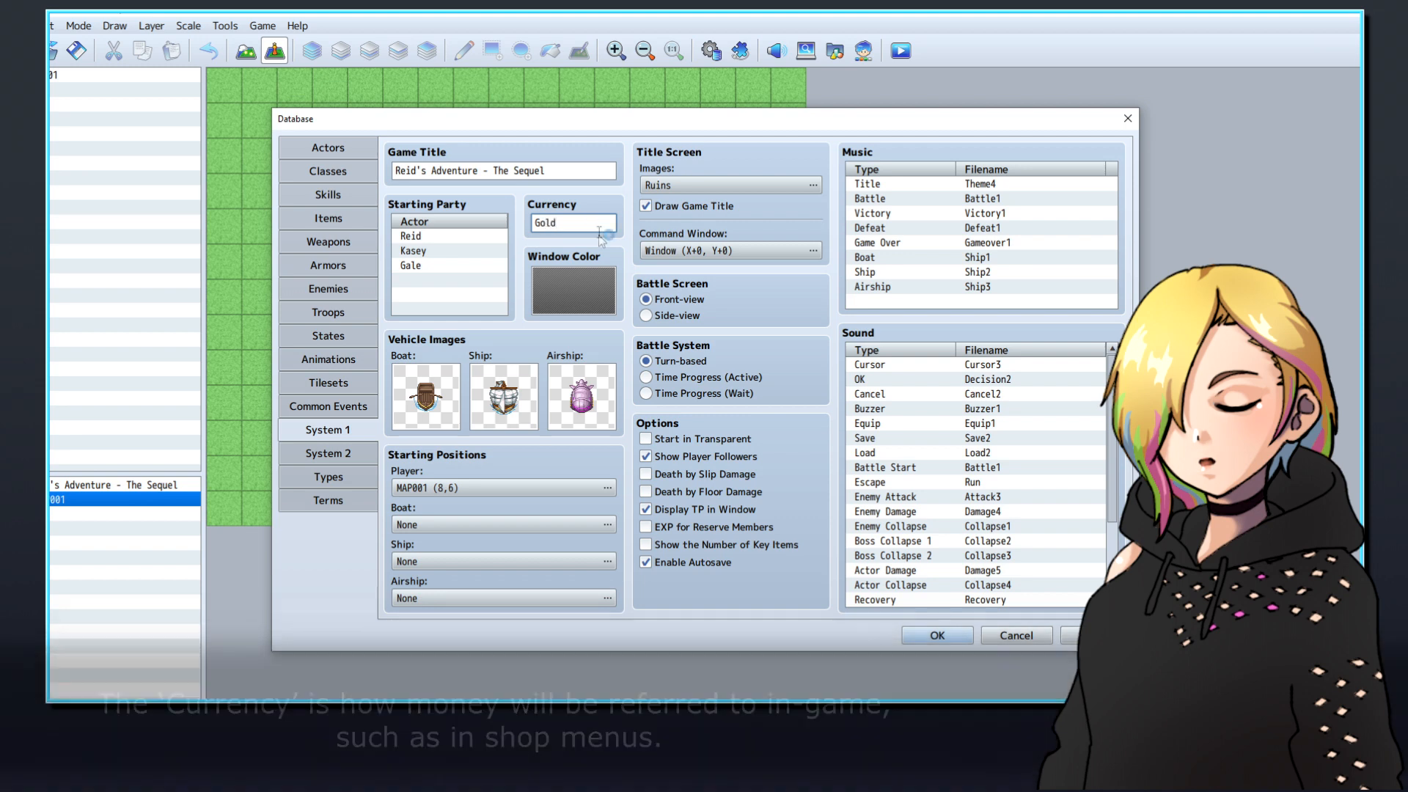
click(572, 289)
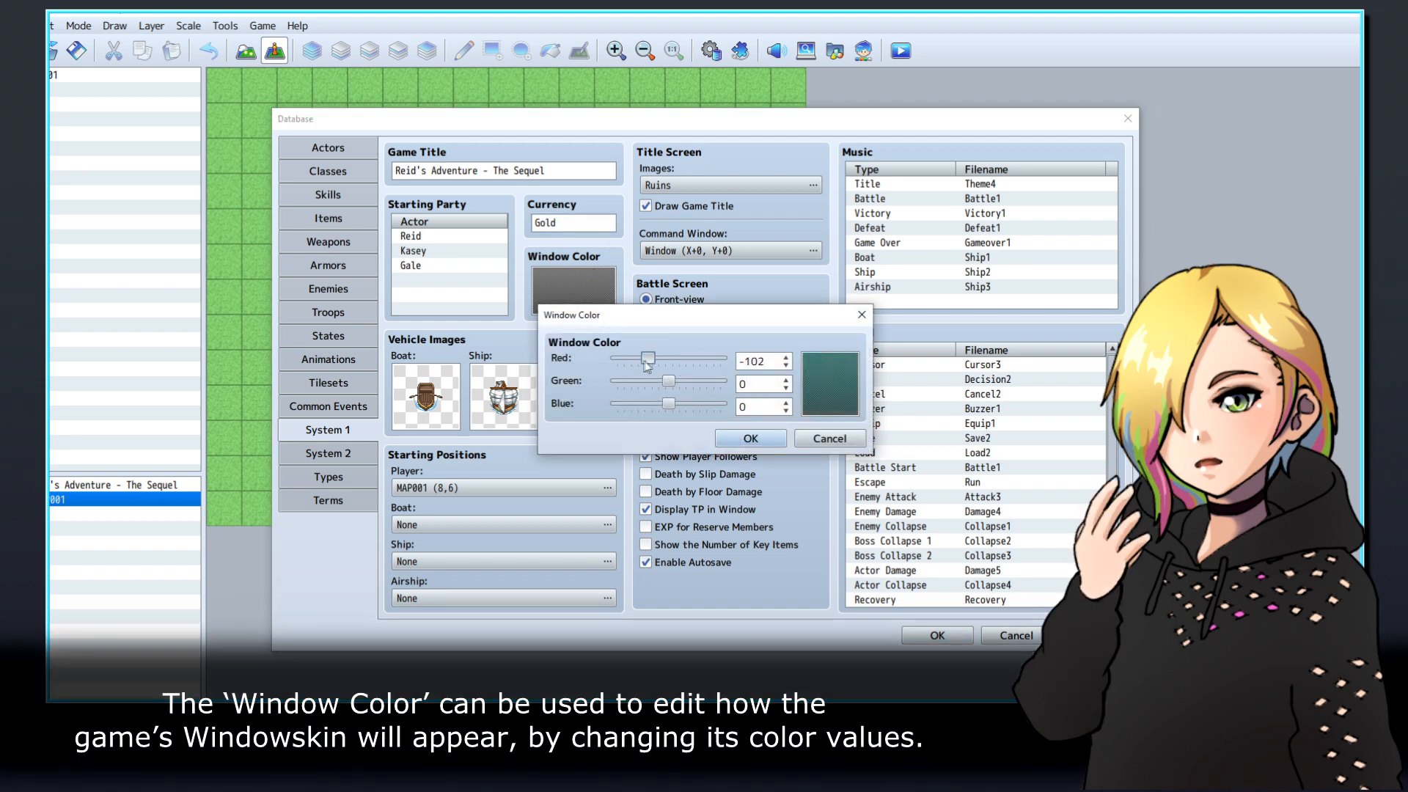
drag(668, 380, 688, 380)
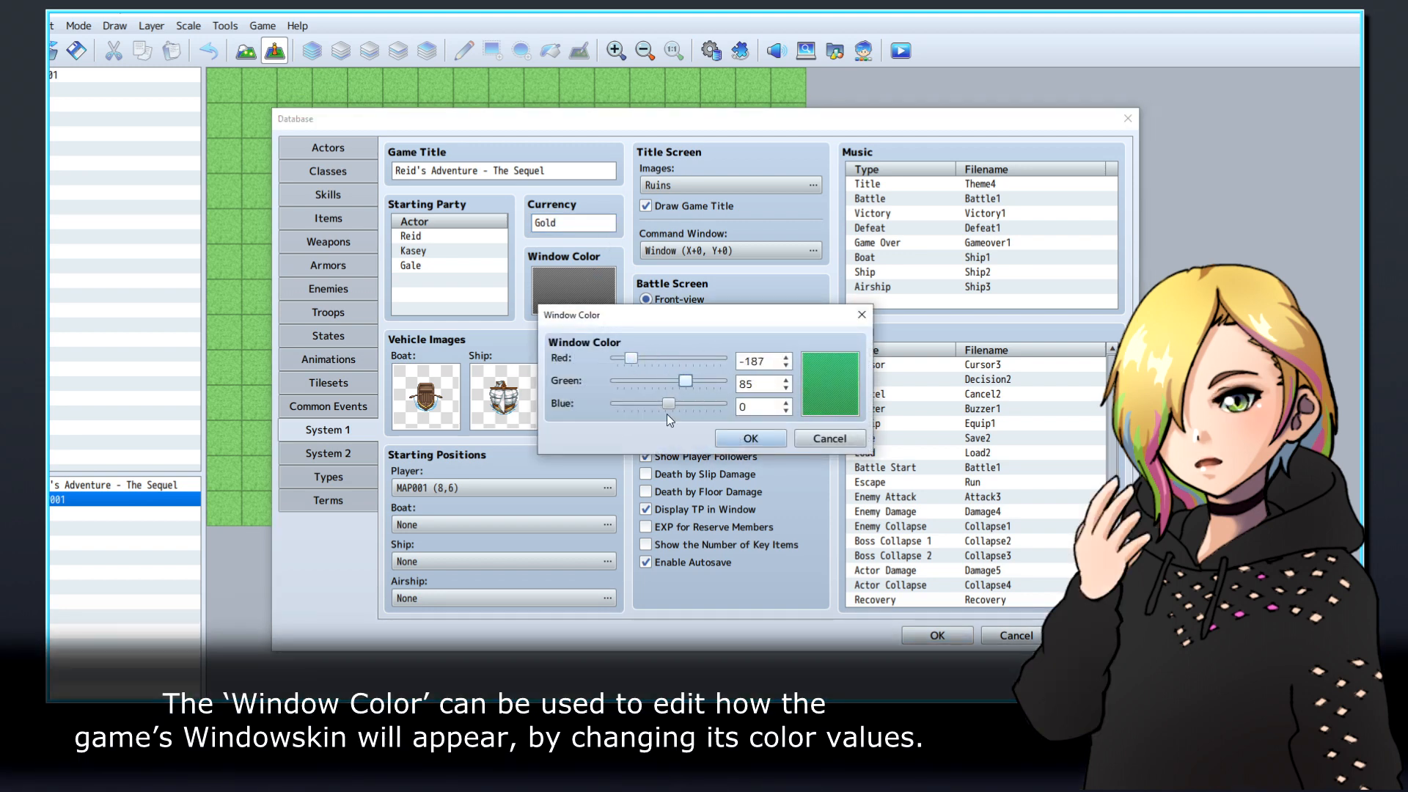
click(750, 439)
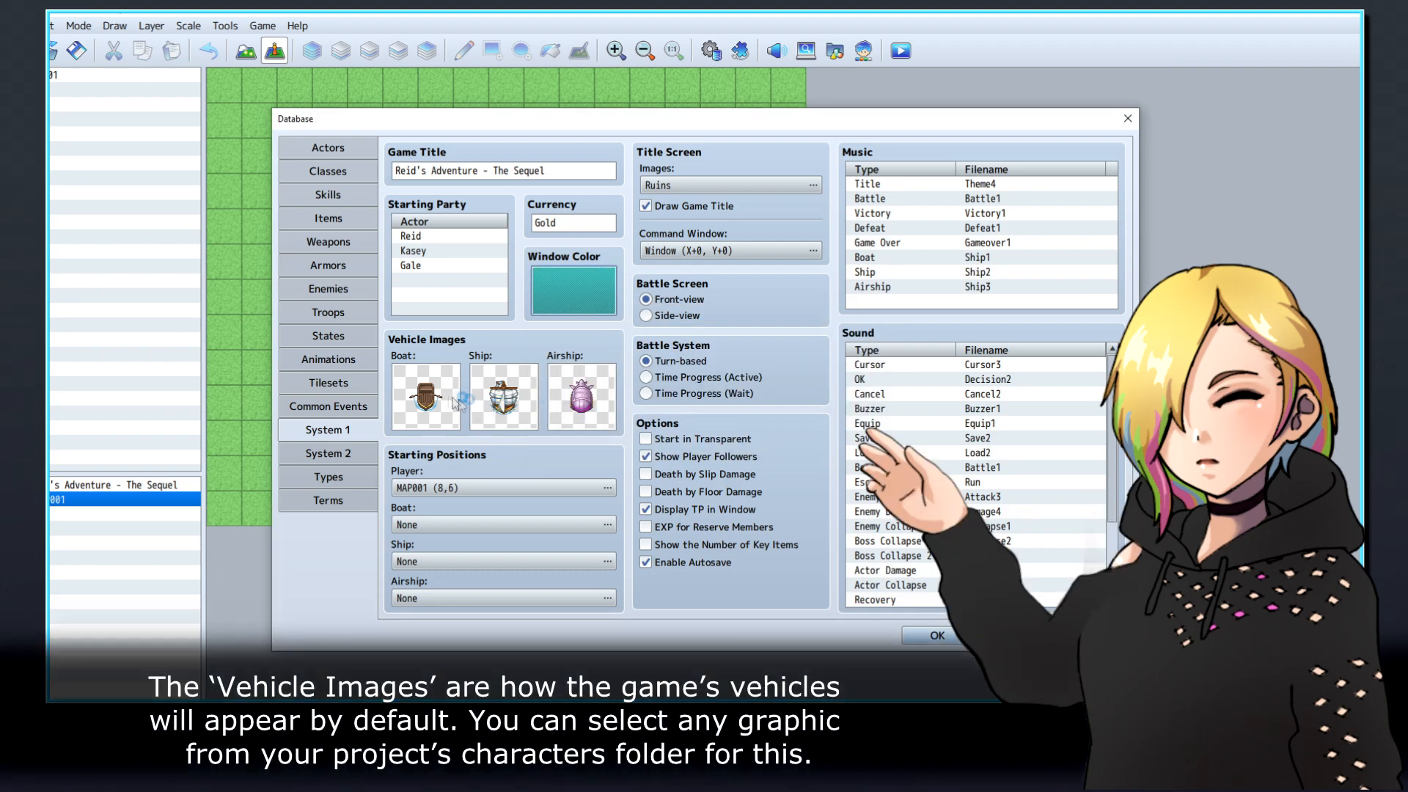
Pick a new Boat graphic and set the player's starting position at MAP001 (8,8)
click(424, 397)
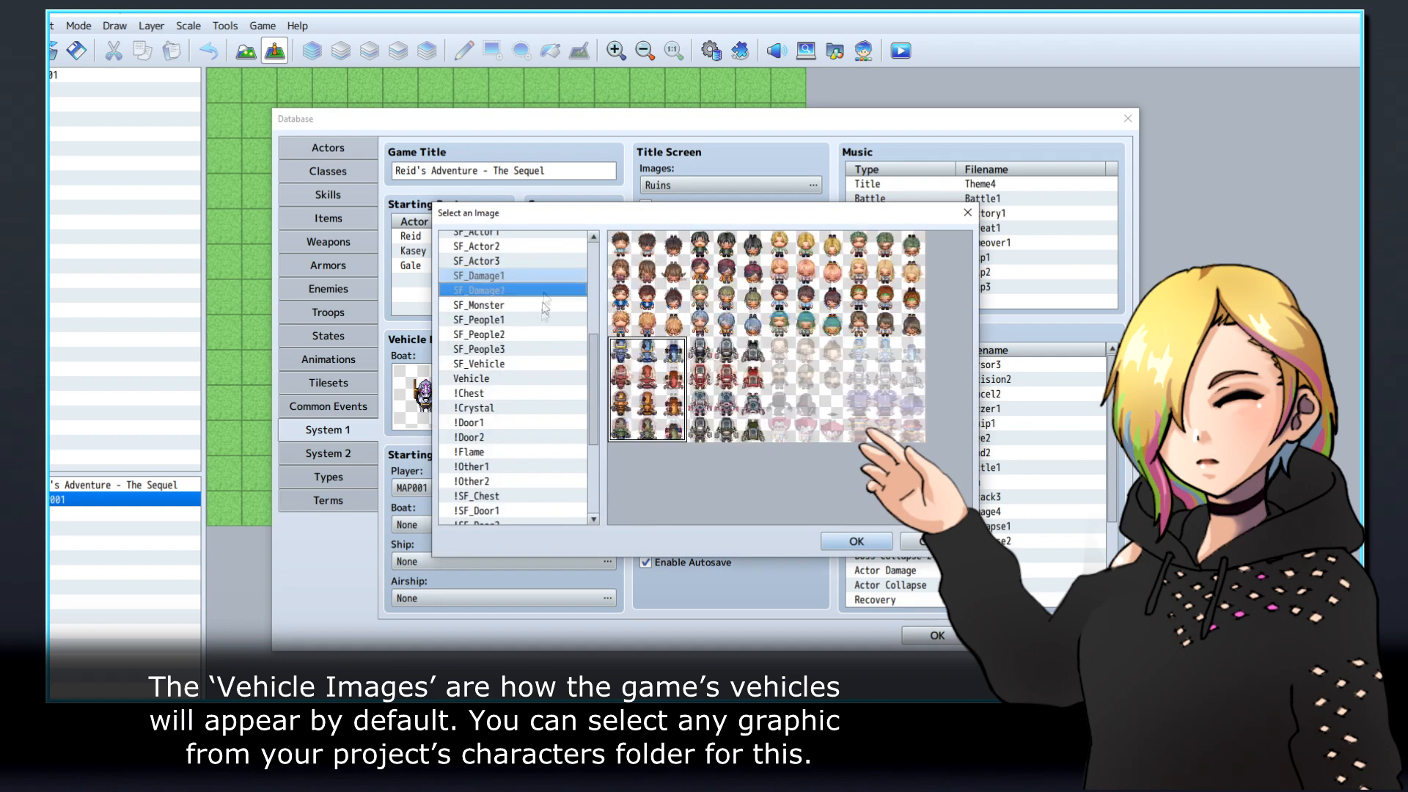
click(854, 541)
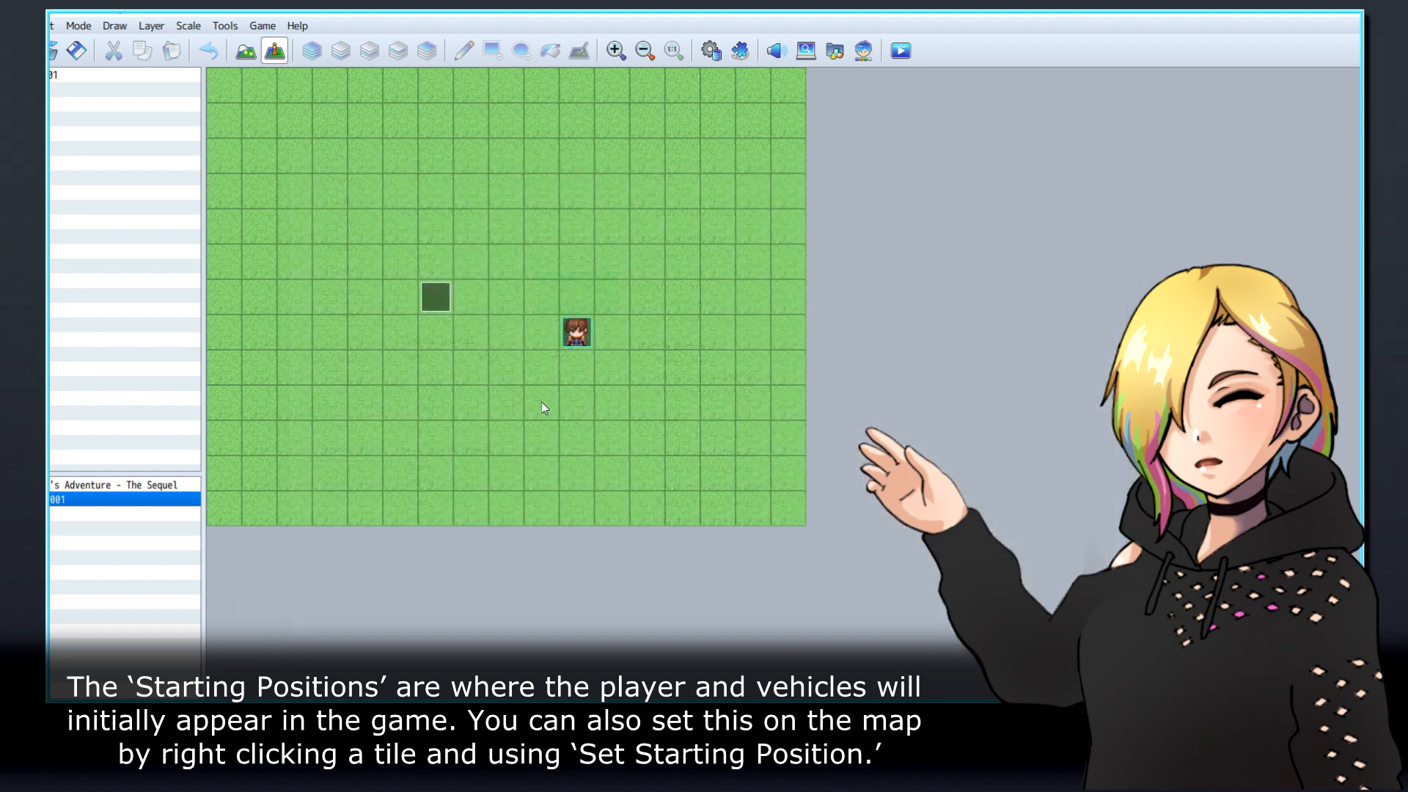
right_click(505, 366)
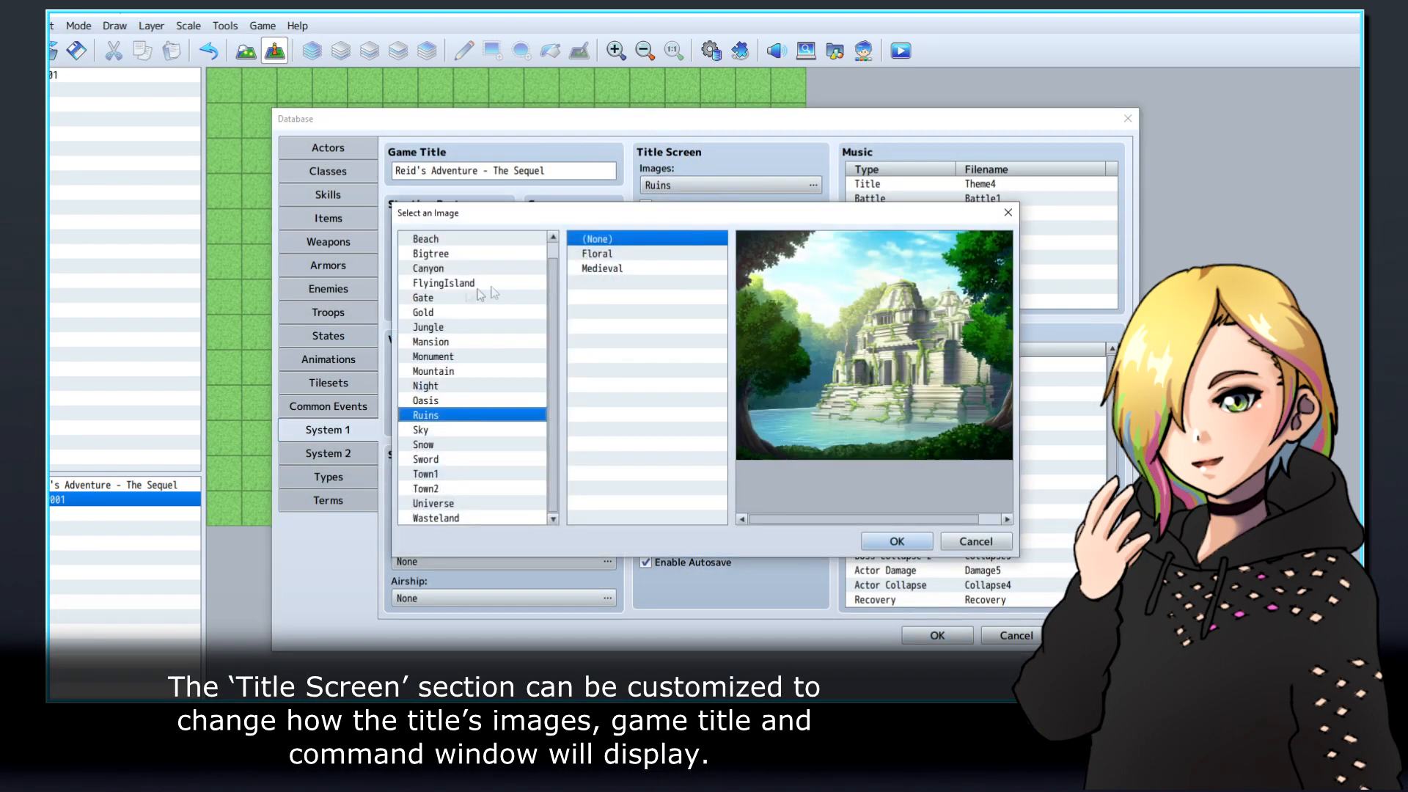
click(895, 540)
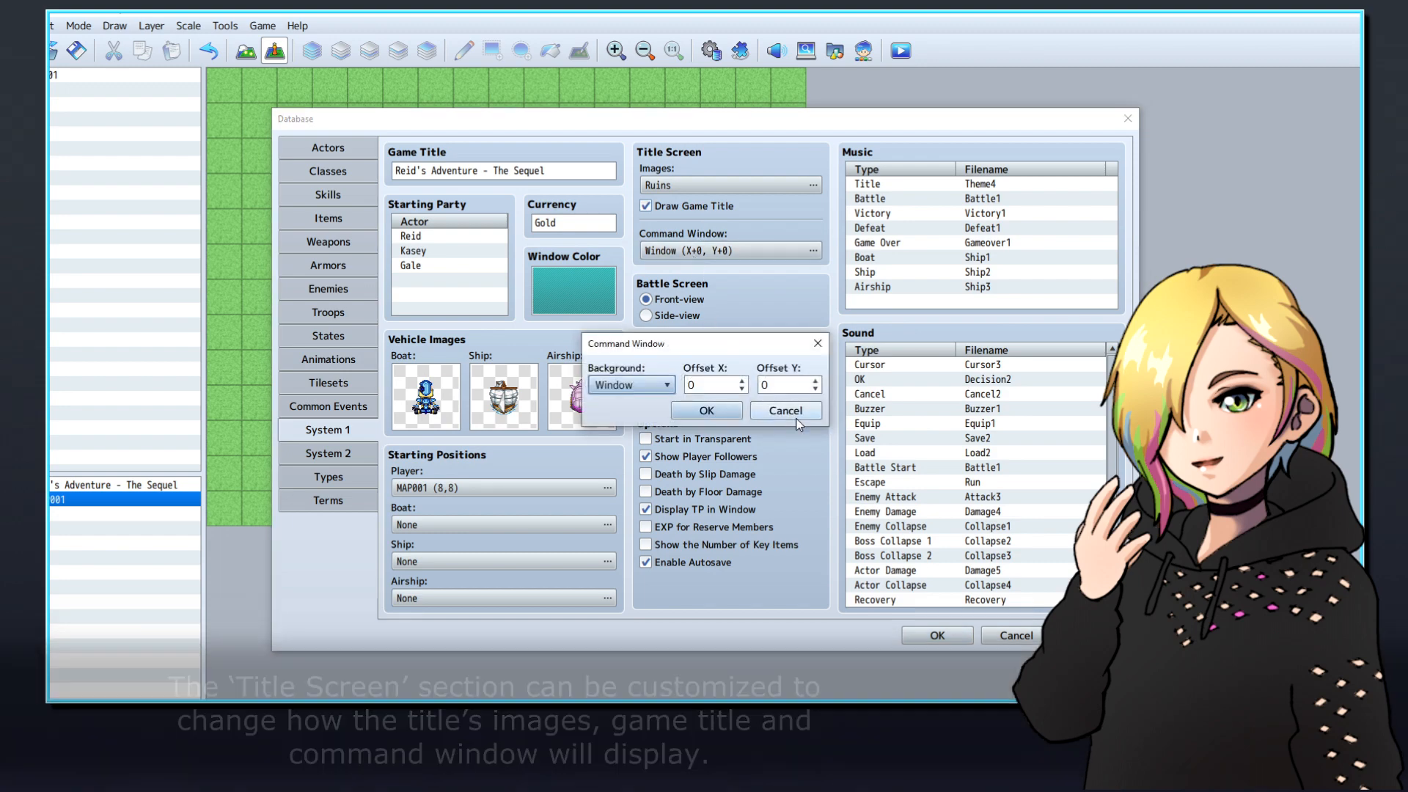
click(785, 411)
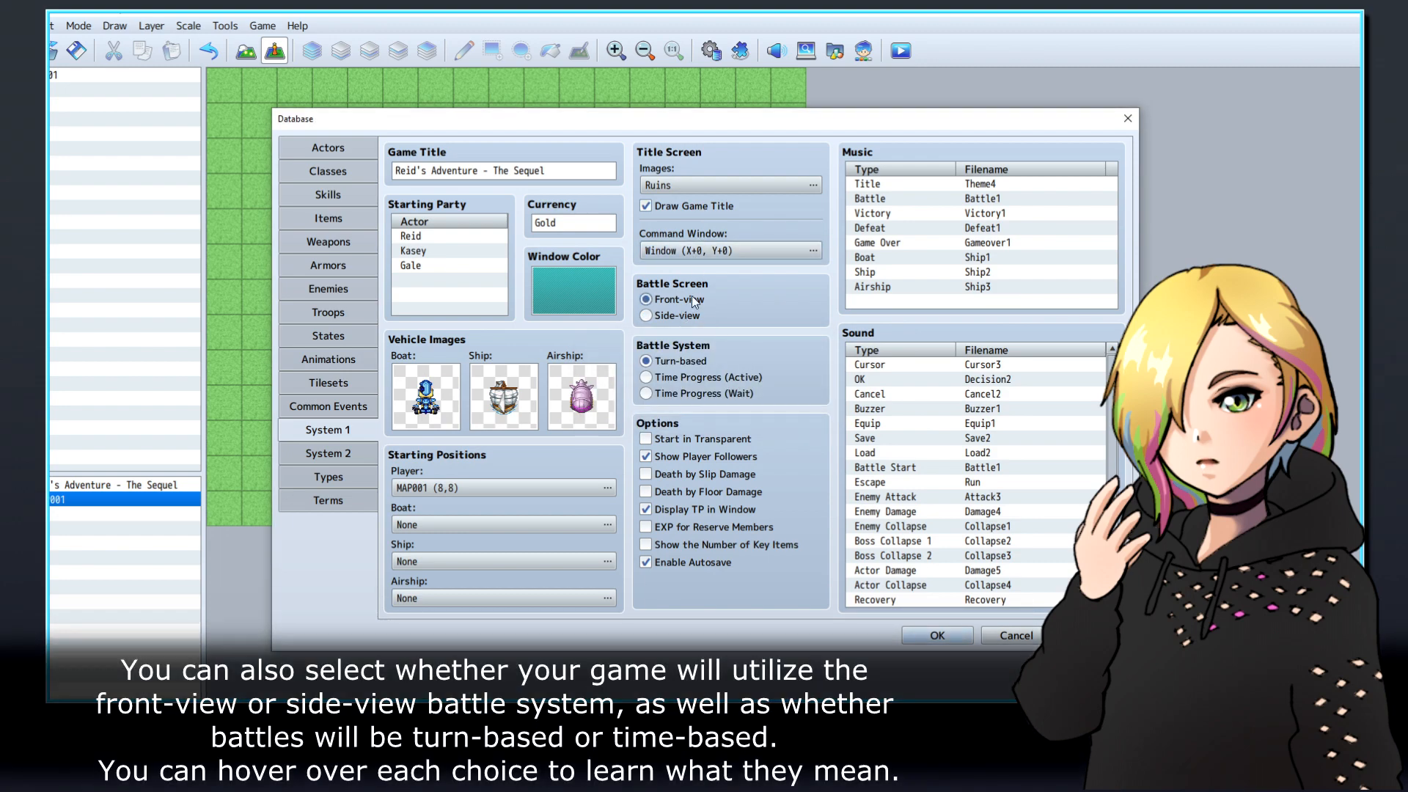
Assign the Musical1 audio file to a default music or sound entry
click(646, 376)
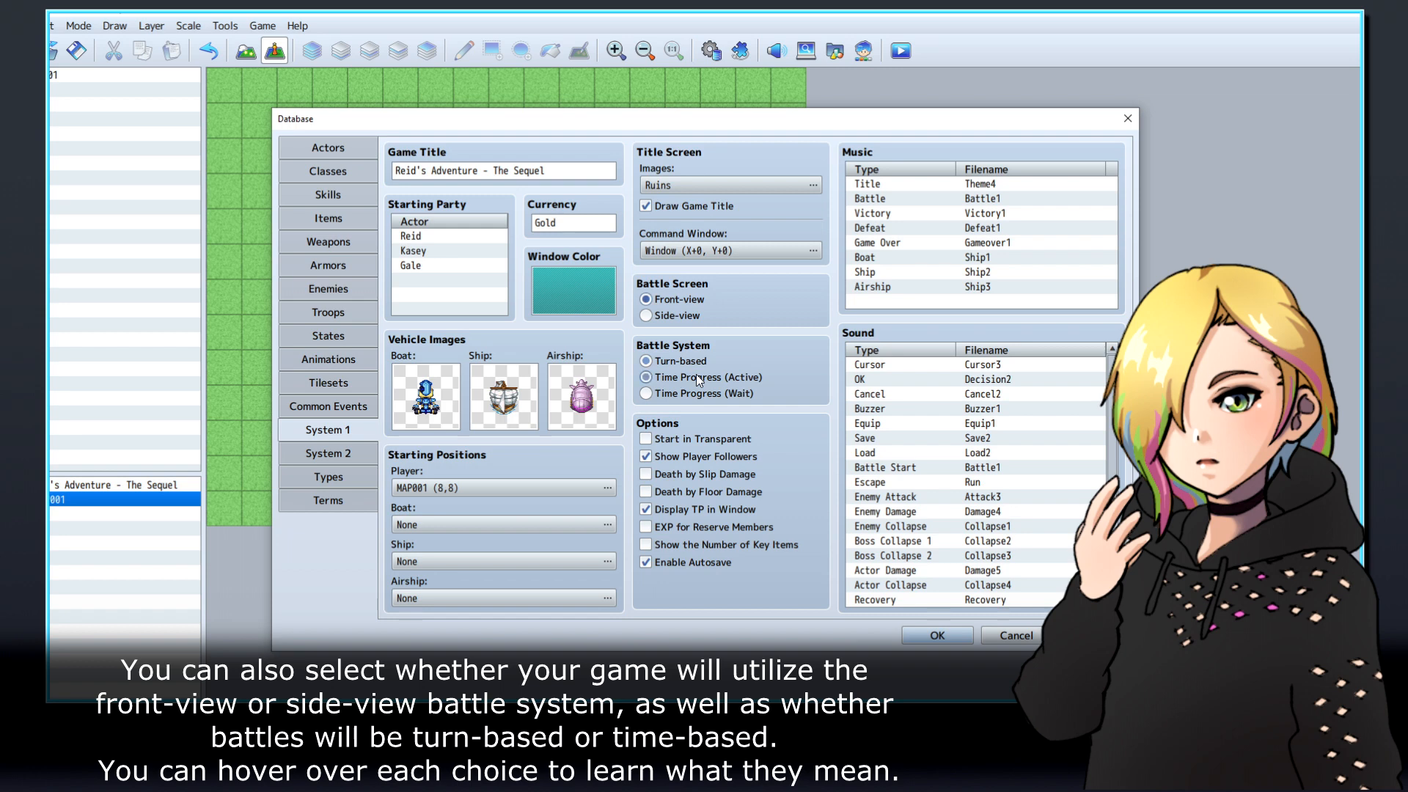
click(645, 360)
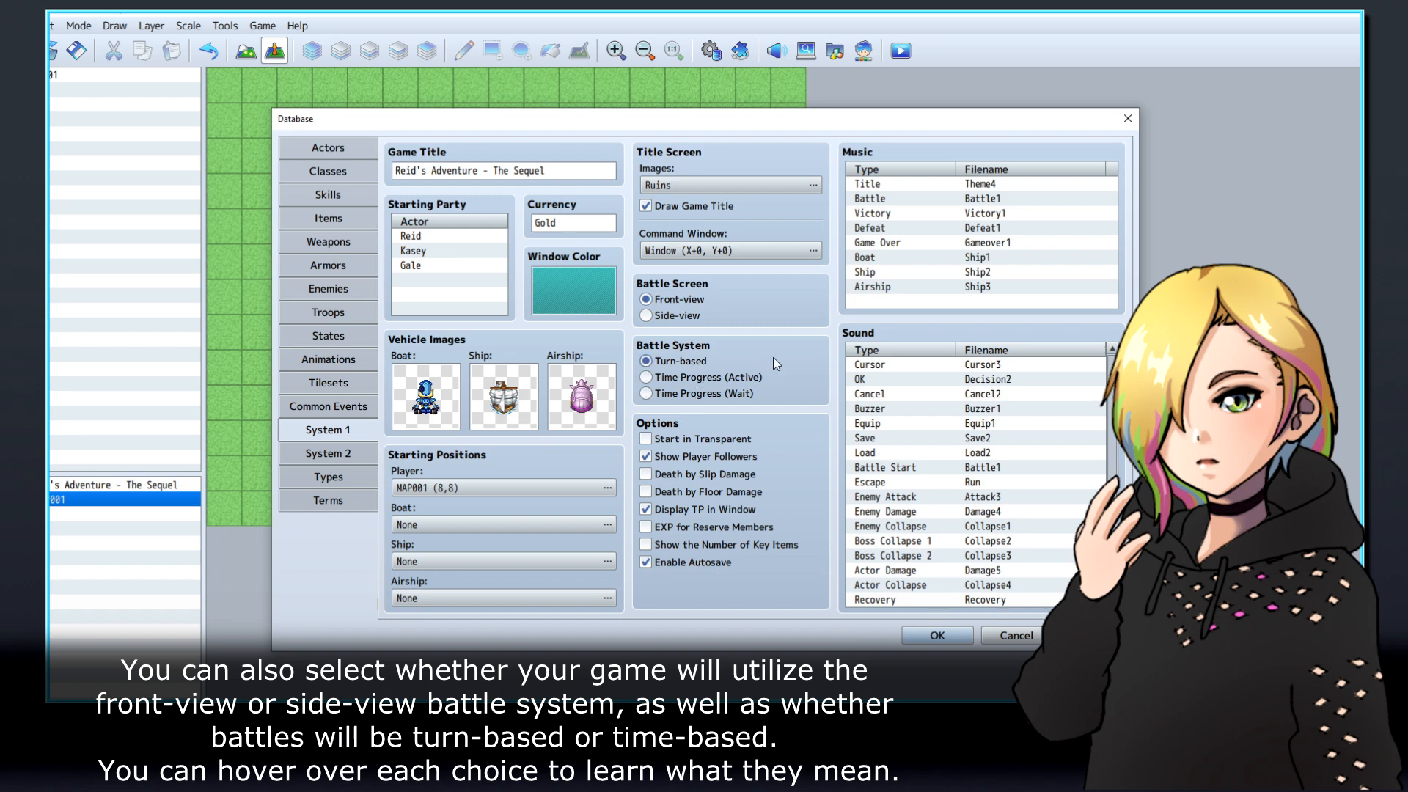
mouse_move(728, 404)
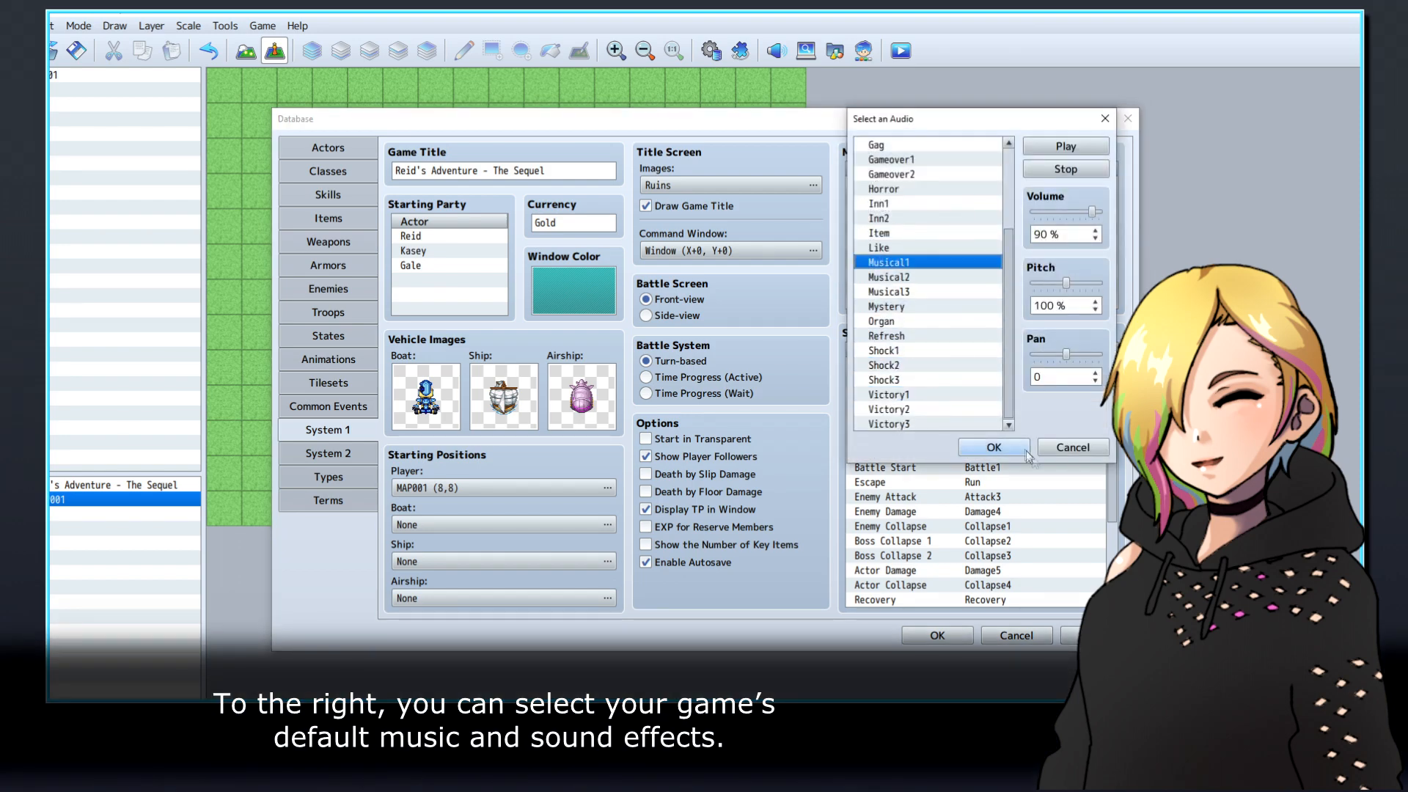
click(992, 447)
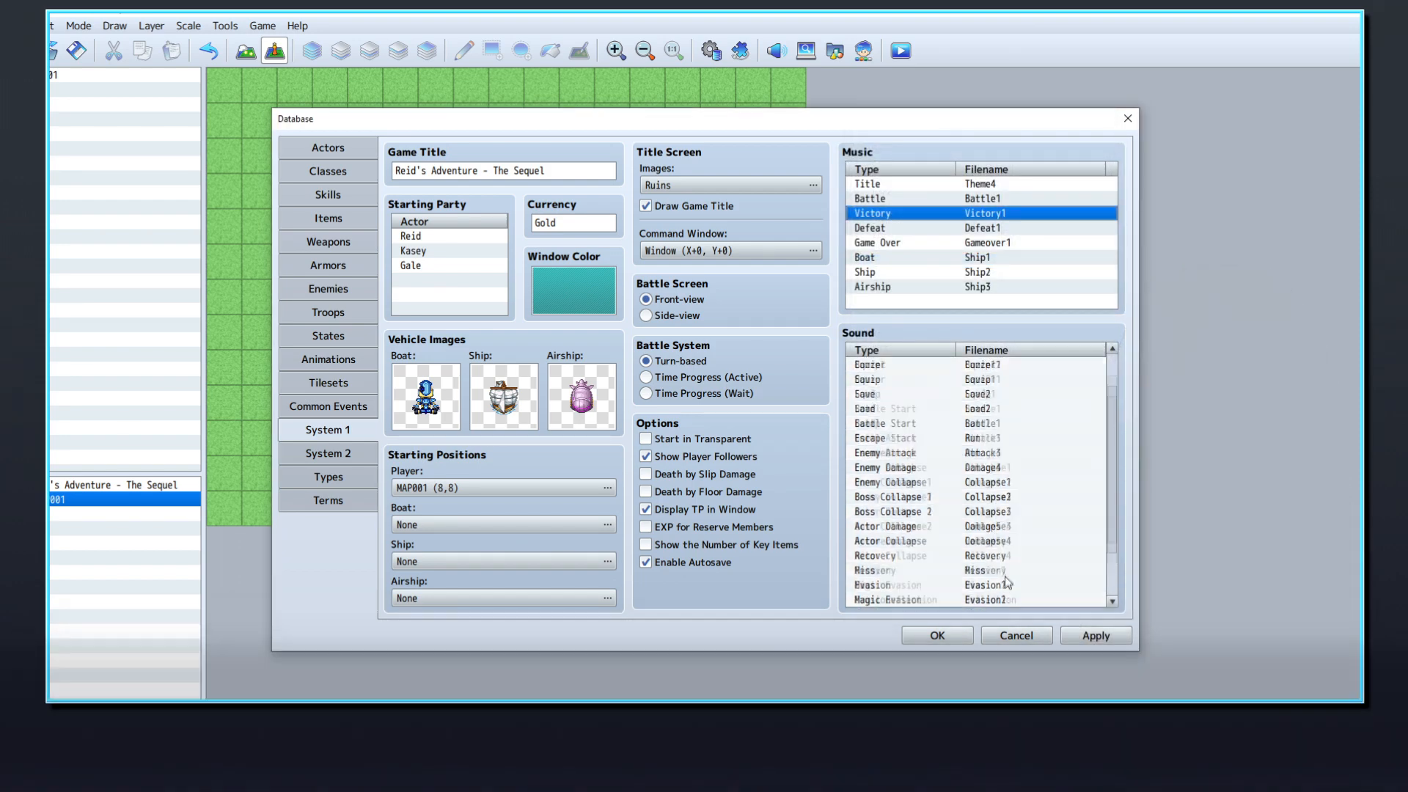